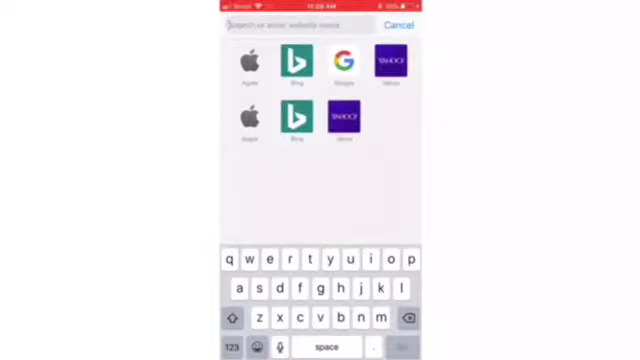
Navigate Safari to the Roblox website and land on the signed-in home page.
type("tobl")
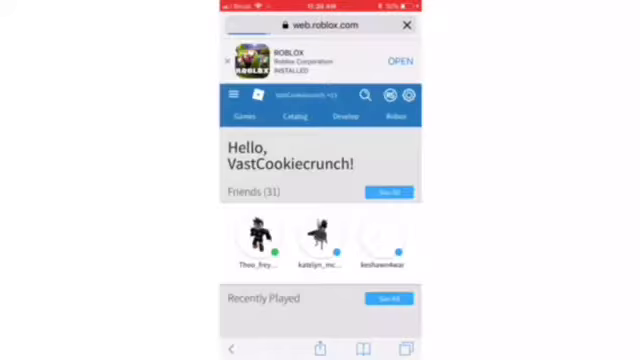
Go to the Library, switch the category to Decals and begin typing 'and' in the search box.
scroll("down", 3)
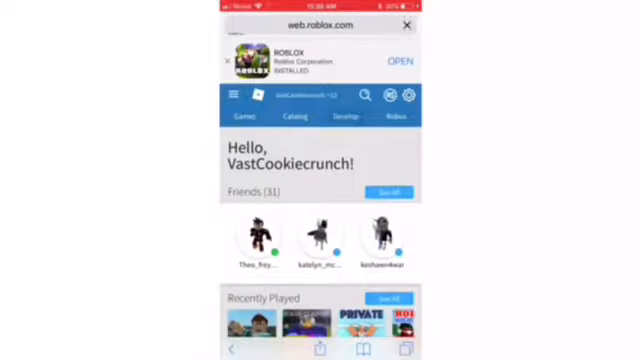
left_click(344, 114)
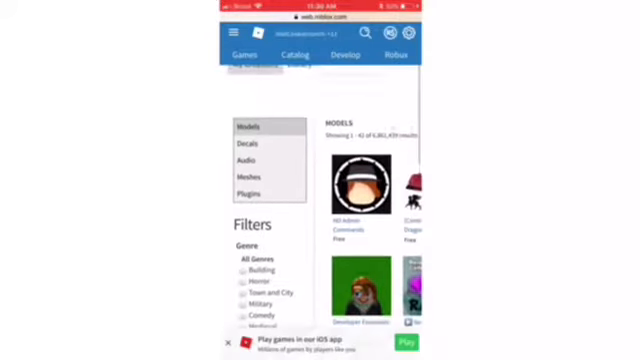
left_click(248, 148)
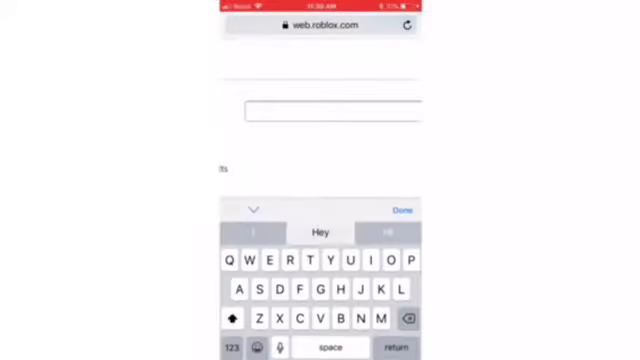
type("and")
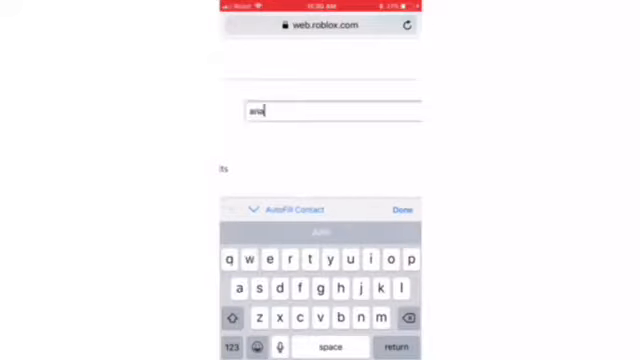